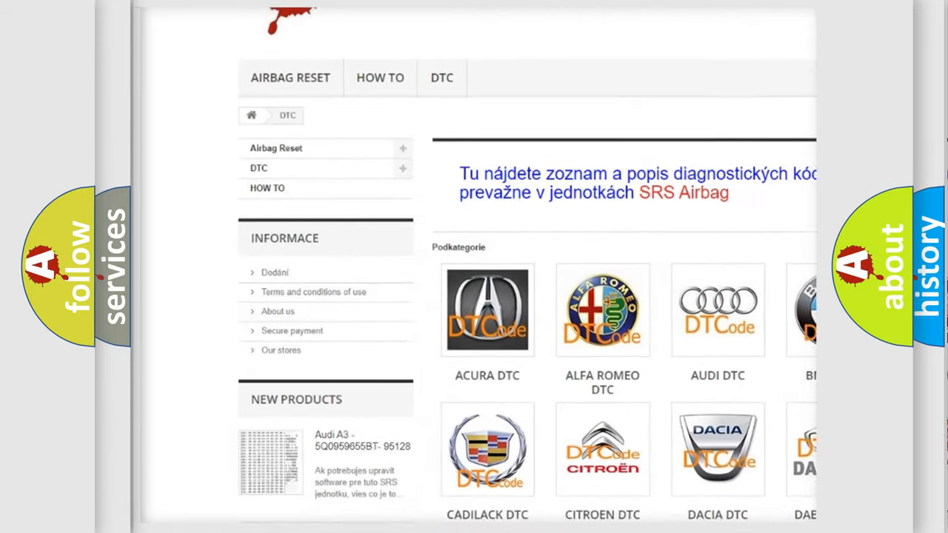
pyautogui.scroll(-3)
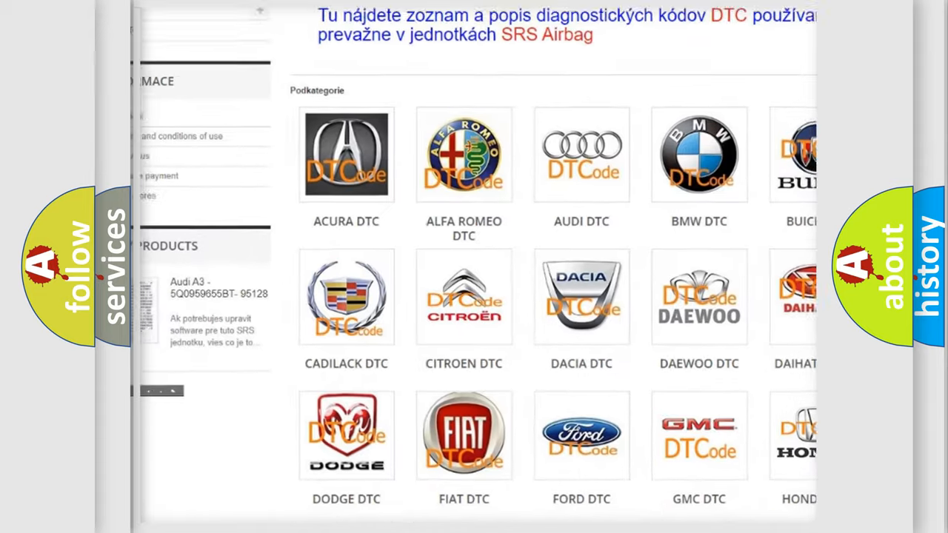